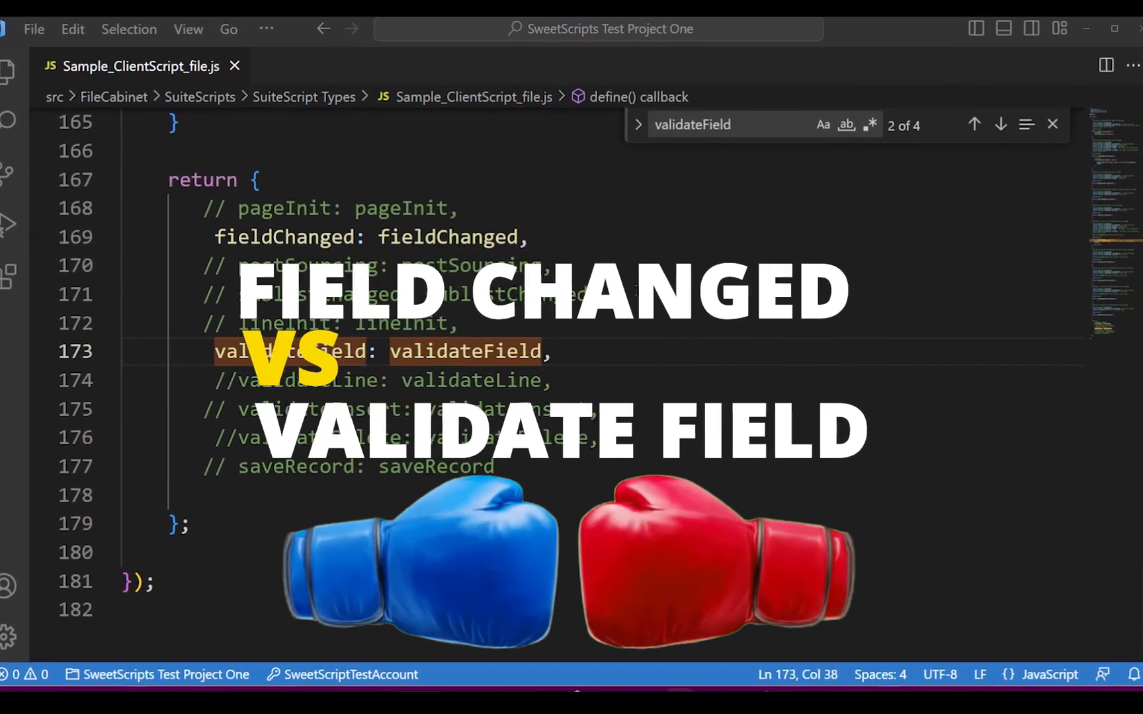
Navigate to the client script record and its Deployments list in NetSuite.
double_click(267, 237)
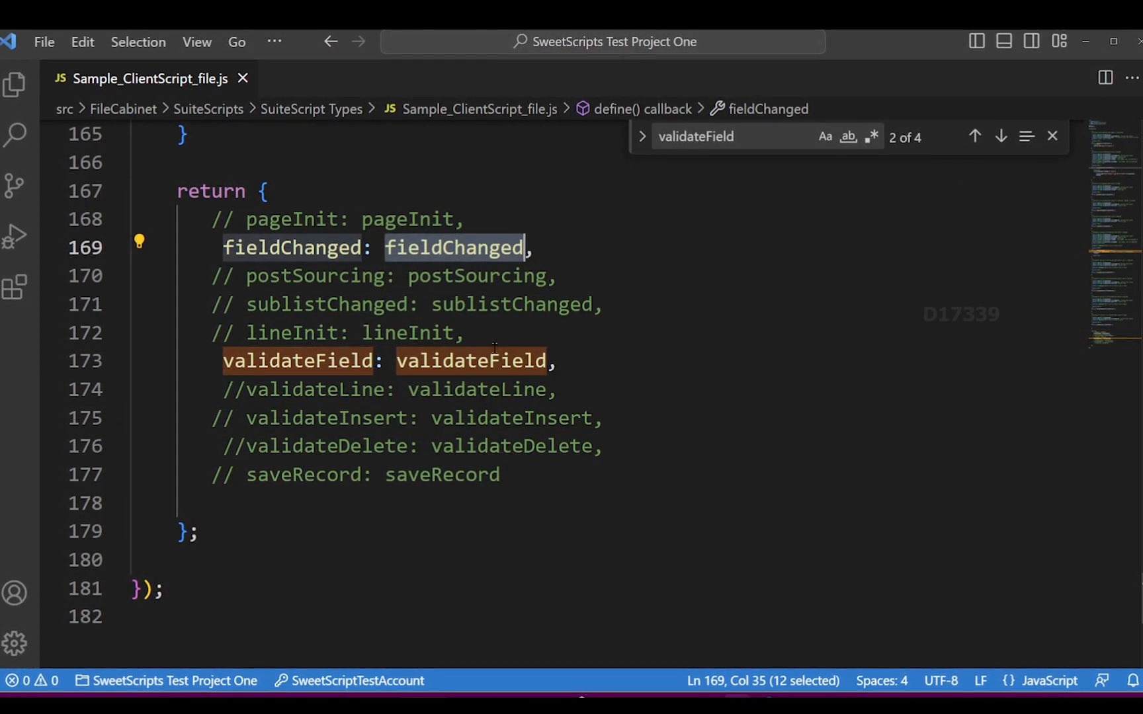
left_click(1001, 136)
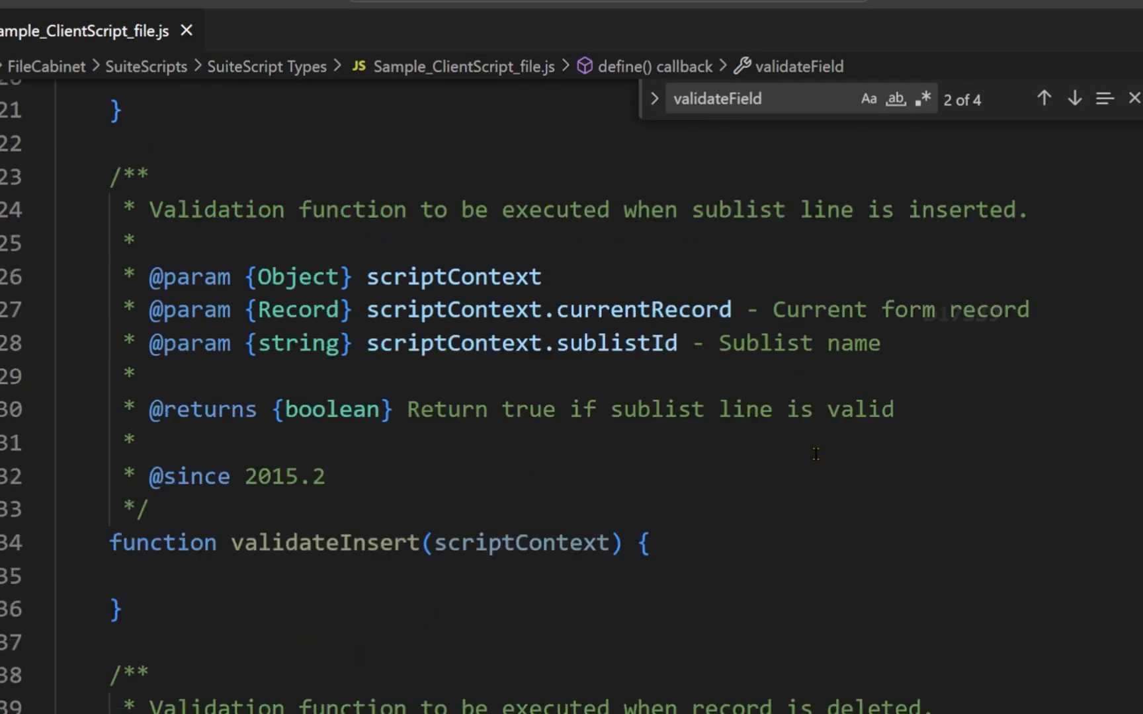
left_click(1075, 98)
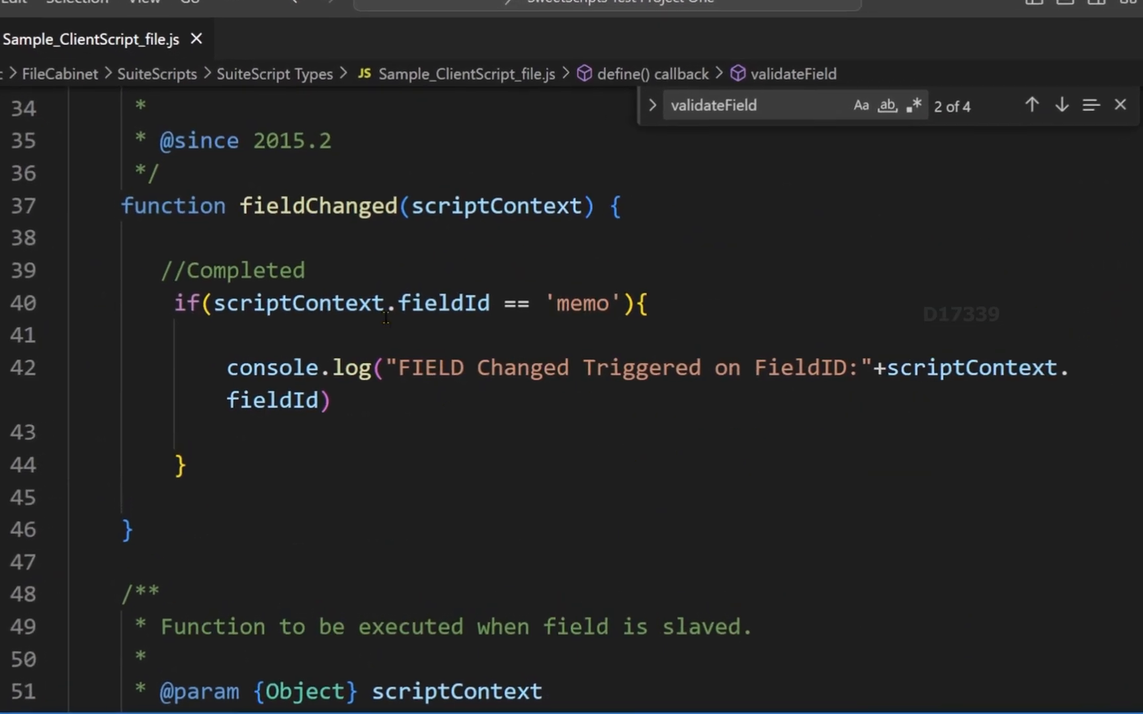
double_click(312, 205)
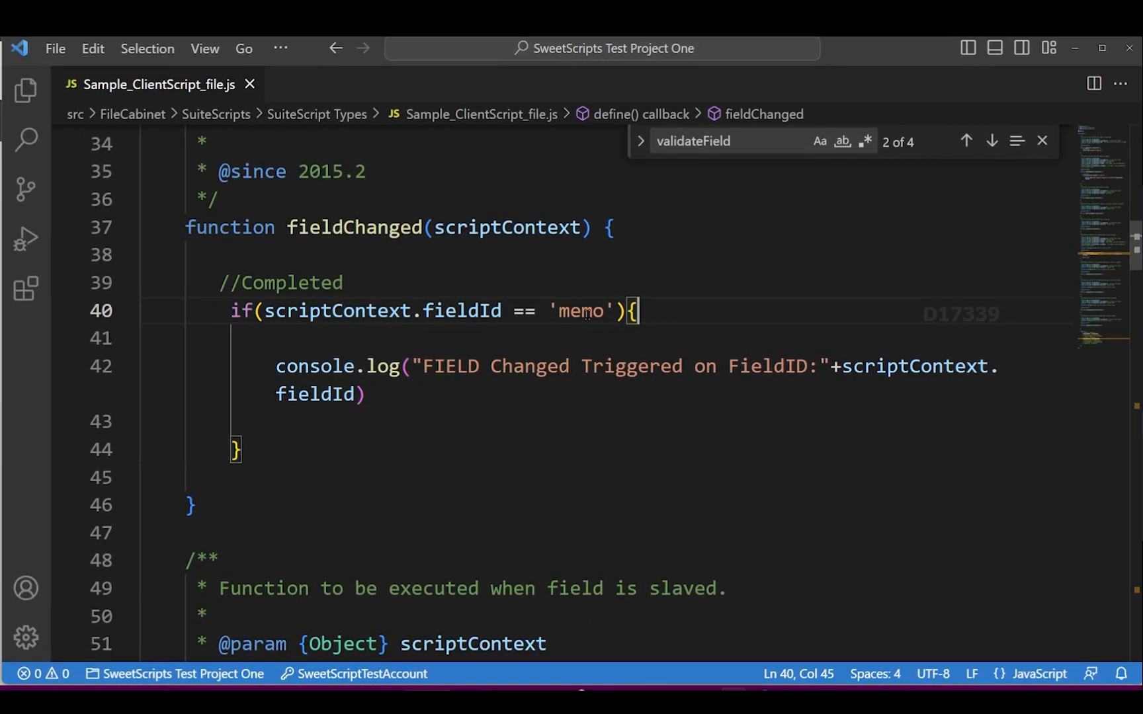
left_click(237, 450)
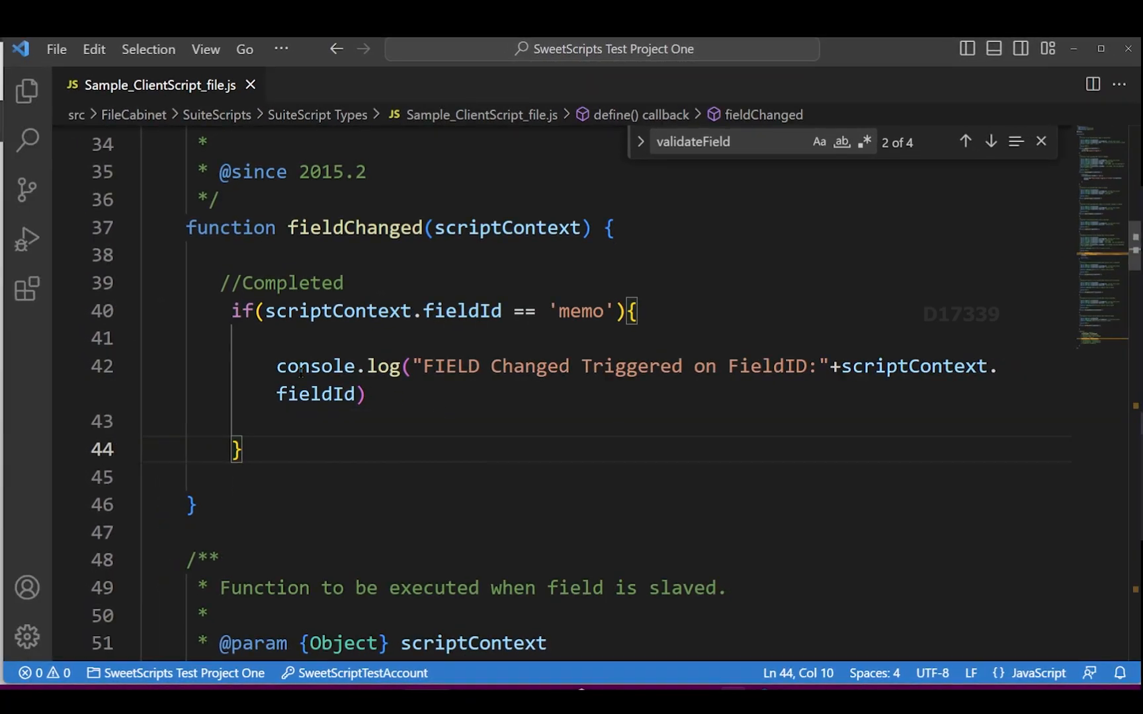
left_click(368, 394)
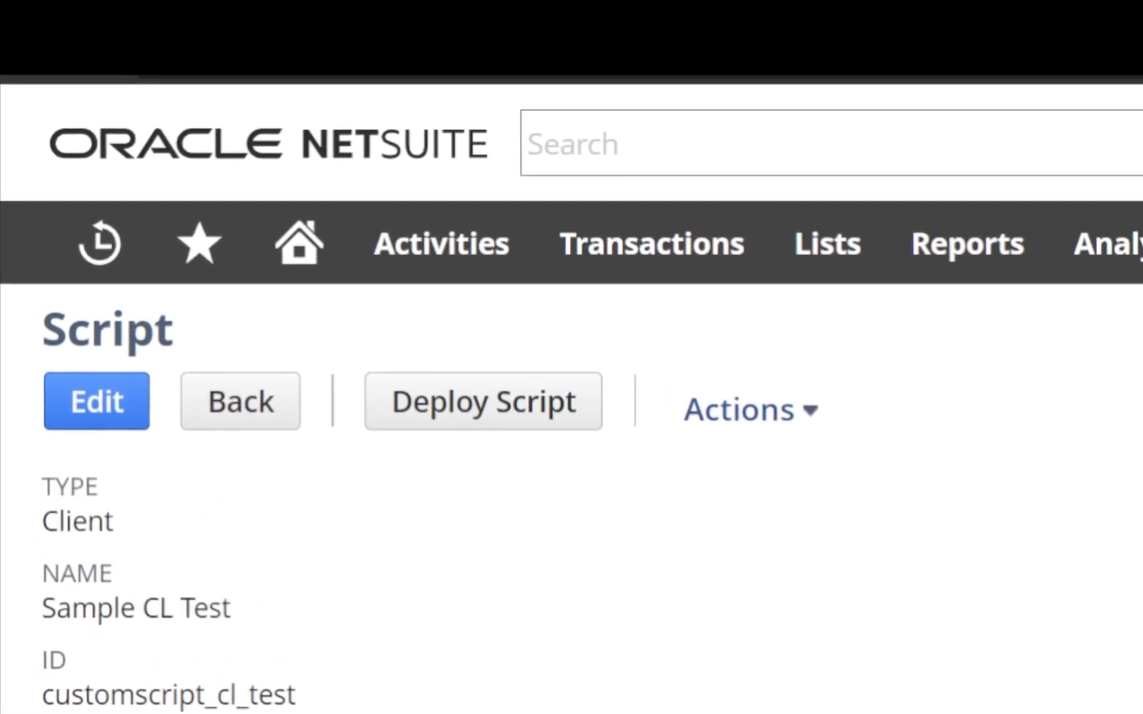
Follow the Sales Order link under Applies To to get a new blank Sales Order form.
scroll("down", 3)
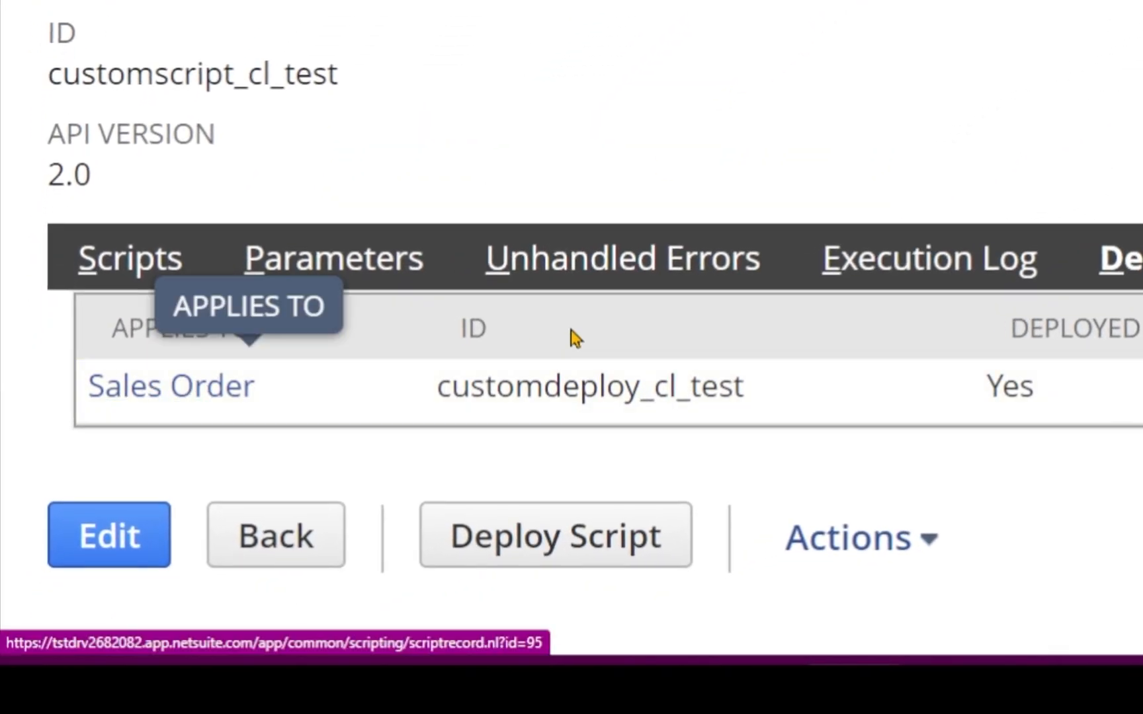
left_click(372, 132)
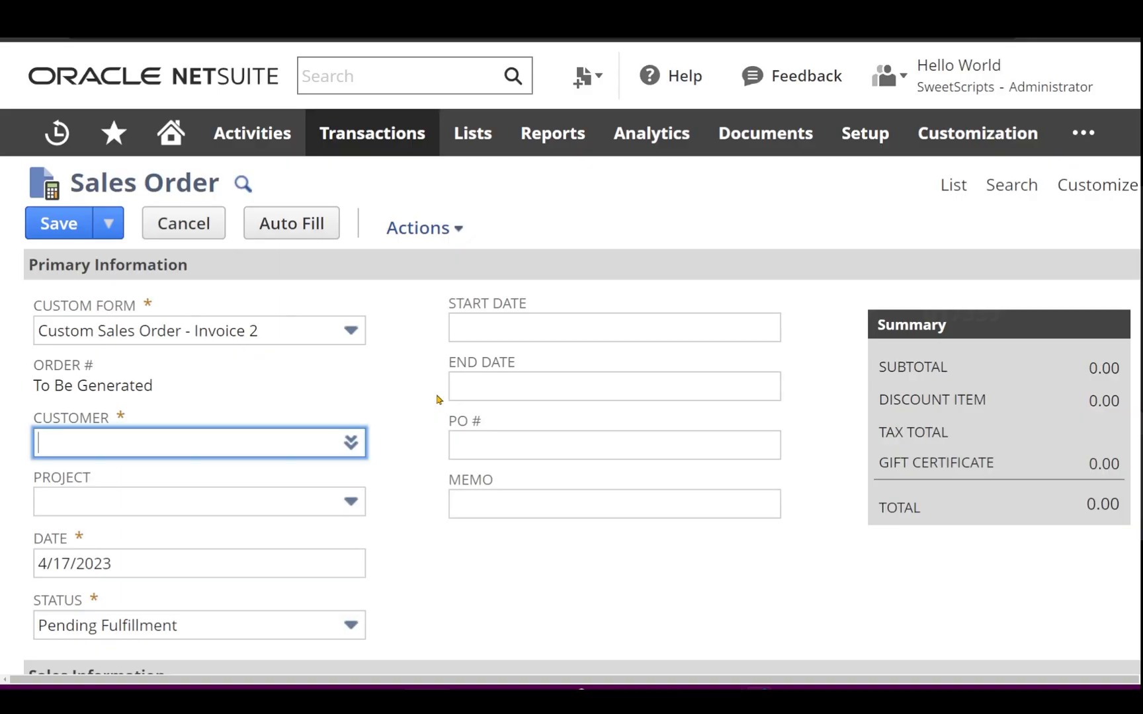
With the console showing, set Memo to 'UI Creation' so validateField logs before fieldChanged on memo.
key("F12")
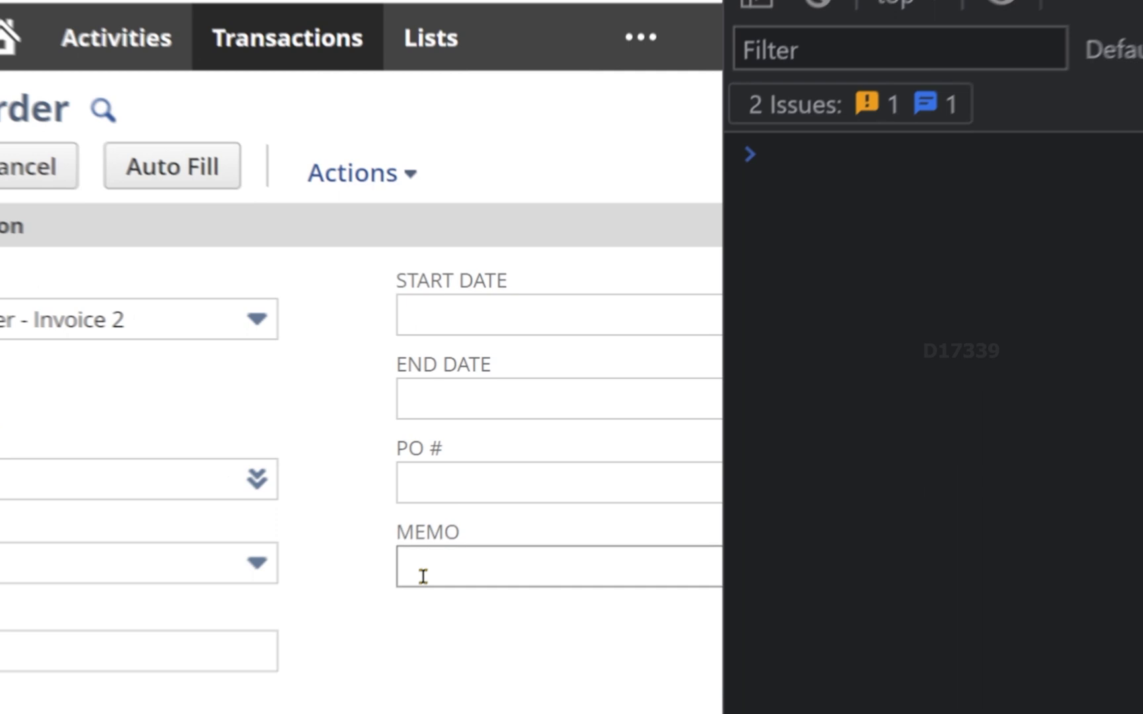
scroll("down", 3)
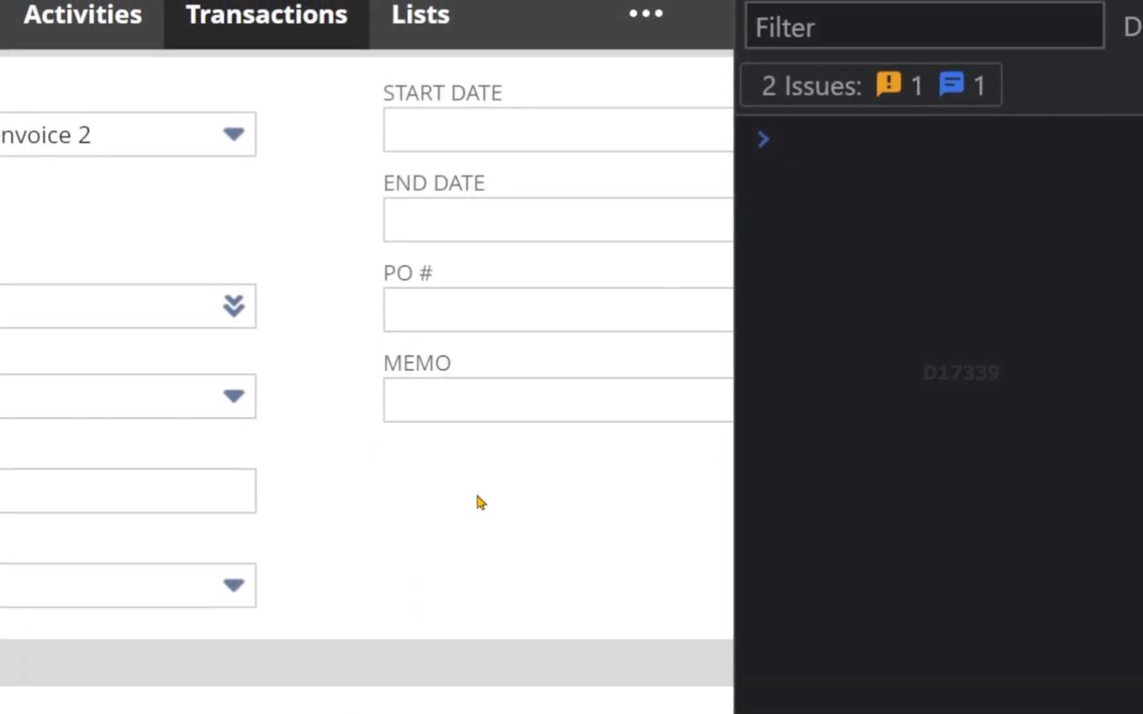
left_click(554, 396)
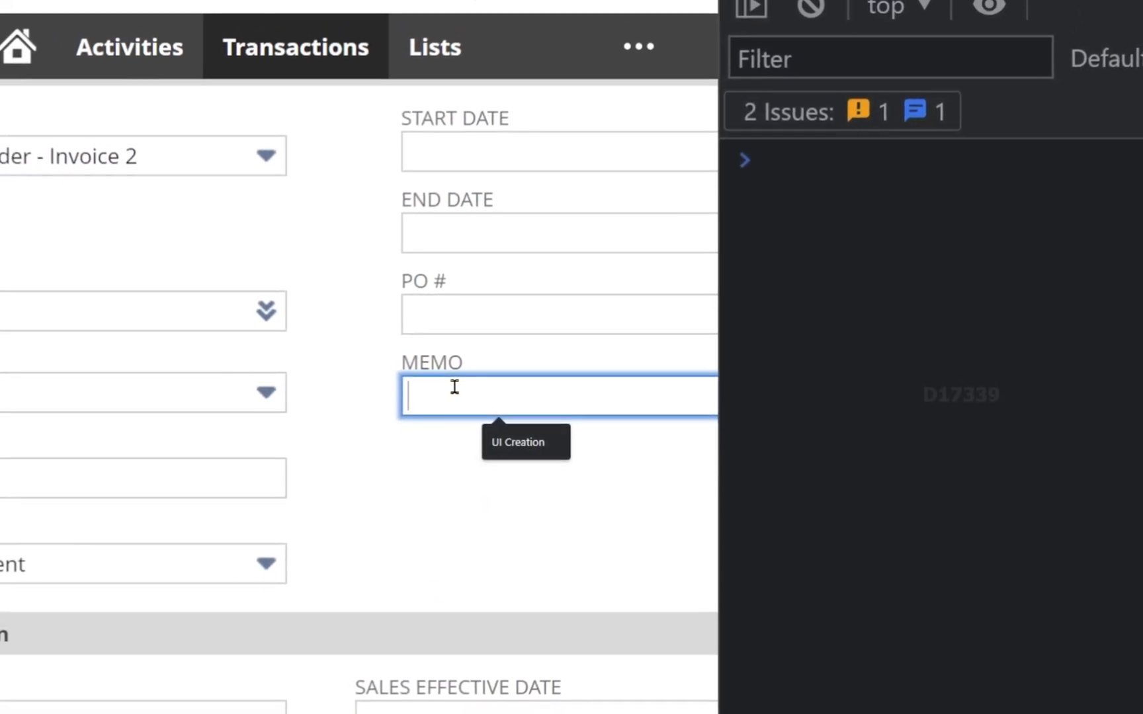
type("UI Creation")
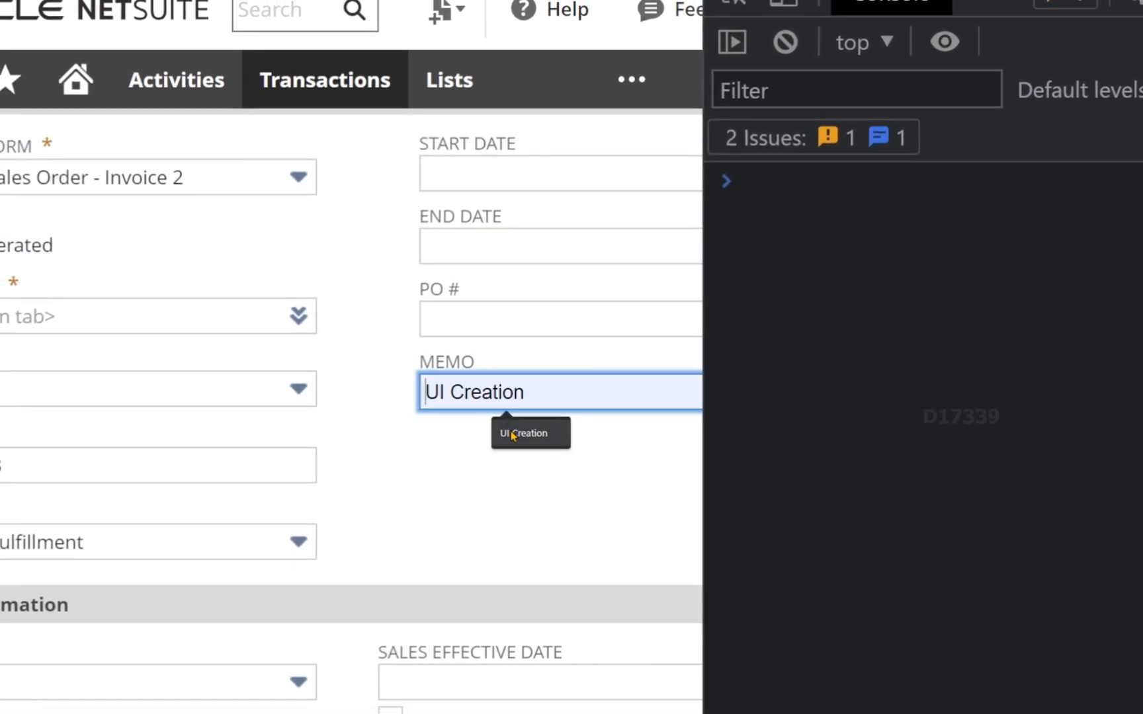
left_click(520, 430)
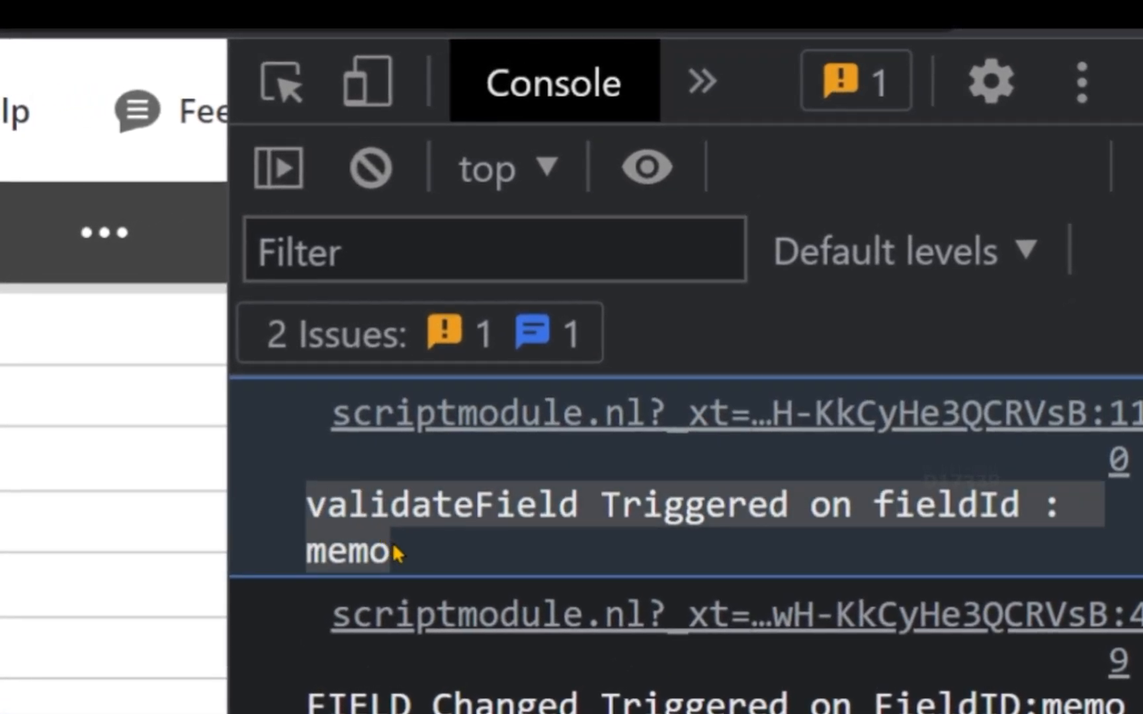
mouse_move(677, 528)
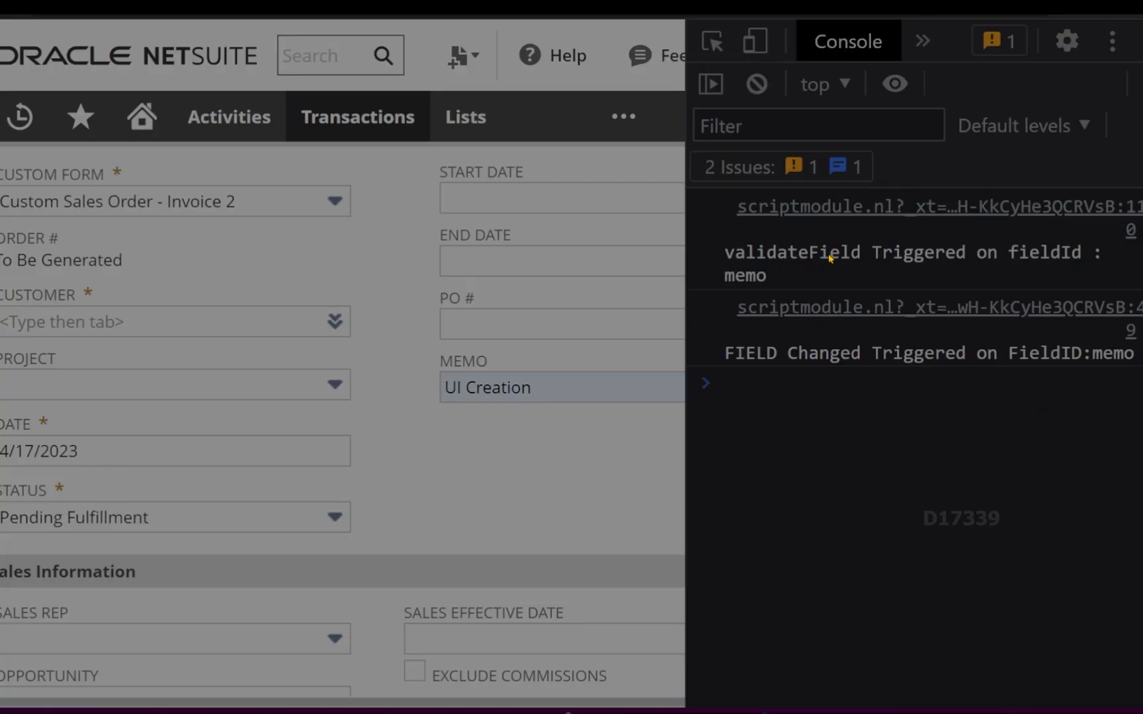
mouse_move(824, 416)
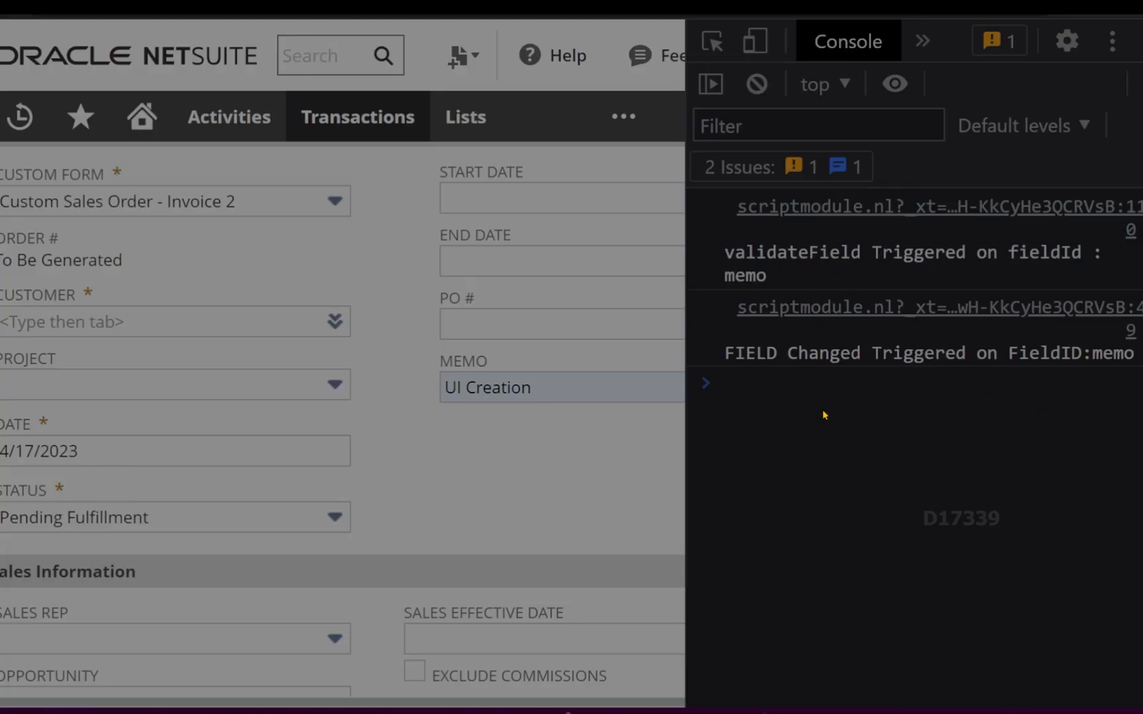